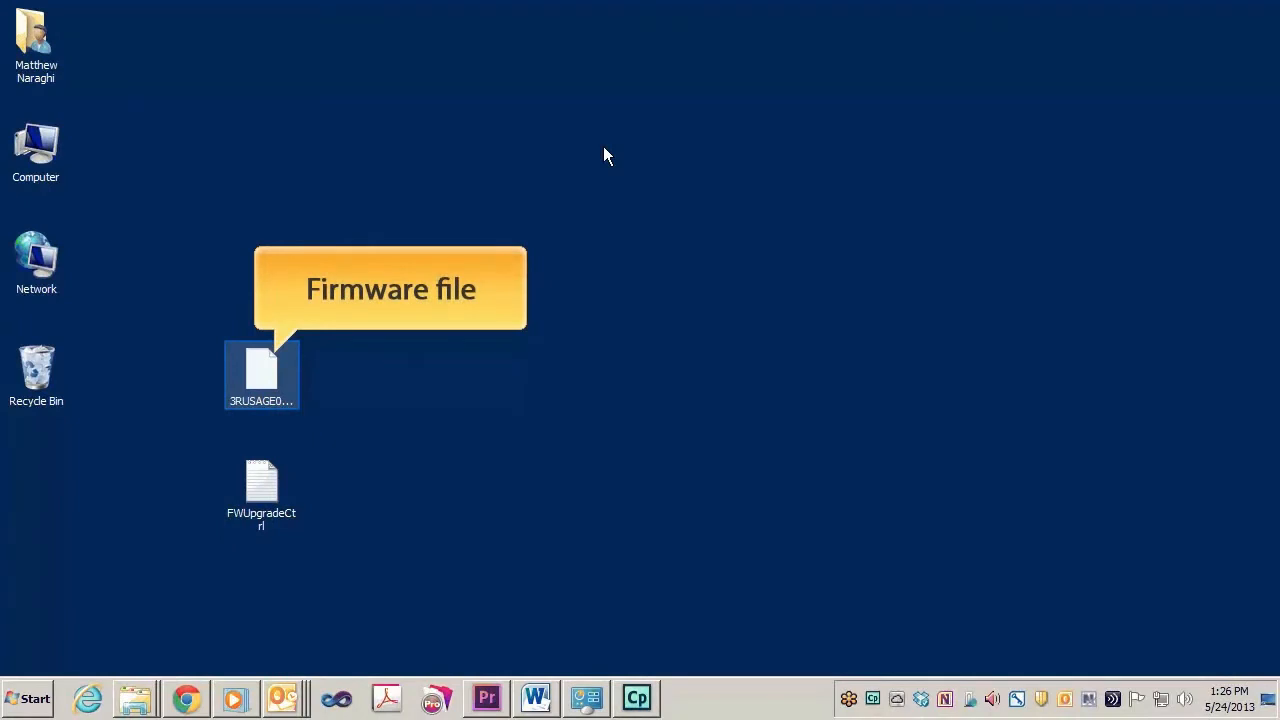
mouse_move(364, 336)
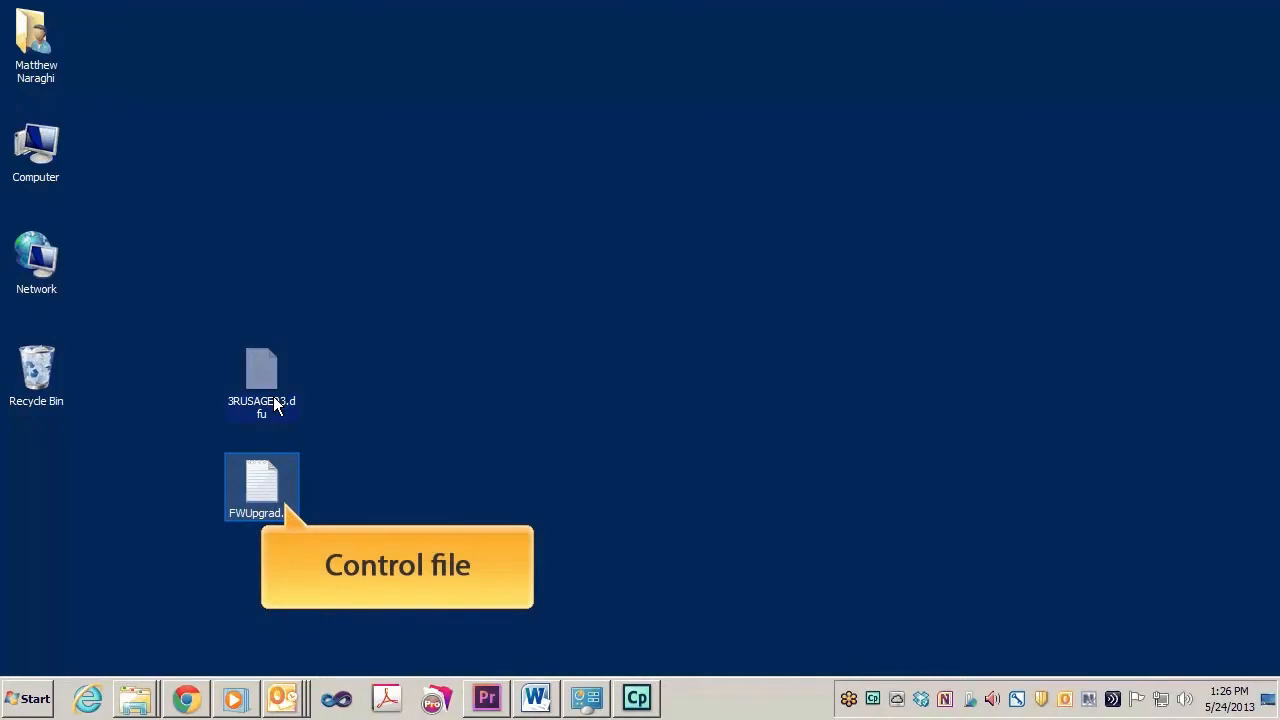
mouse_move(268, 516)
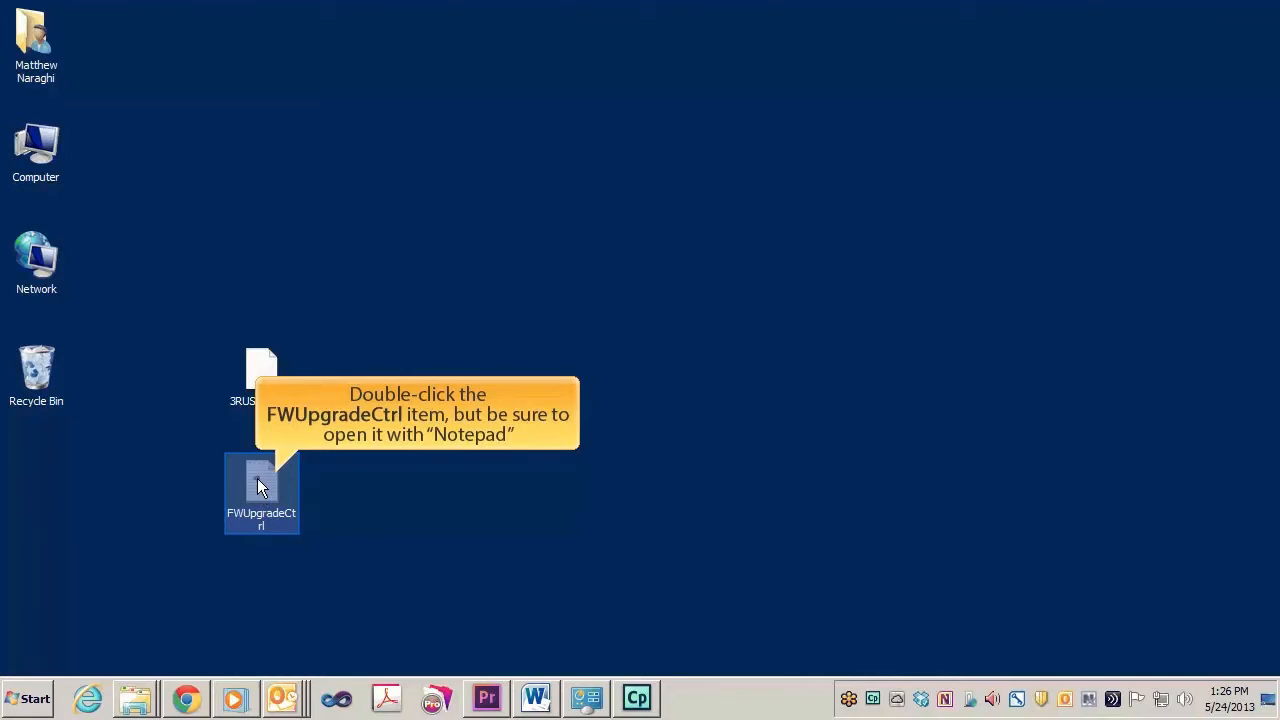
Step: Open FWUpgradeCtrl in Notepad, confirm Filepath_1 is 3RUSAGE03.dfu, and save the file
double_click(260, 486)
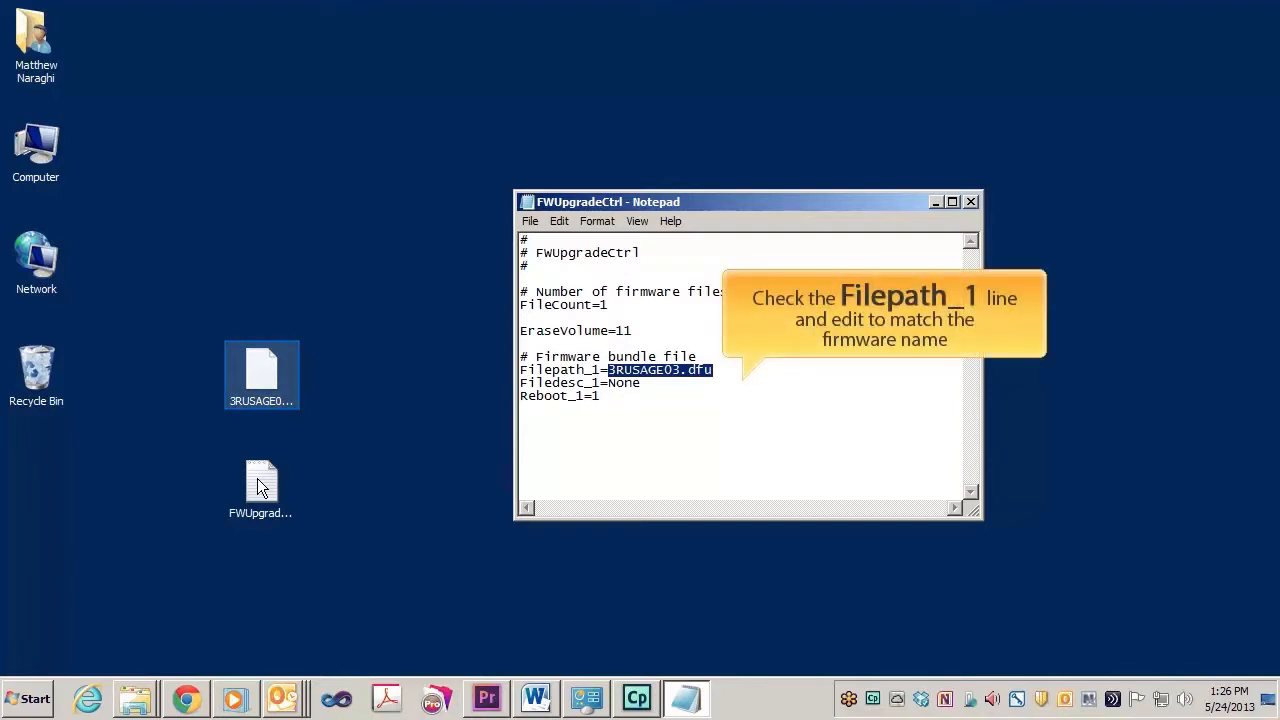
mouse_move(254, 438)
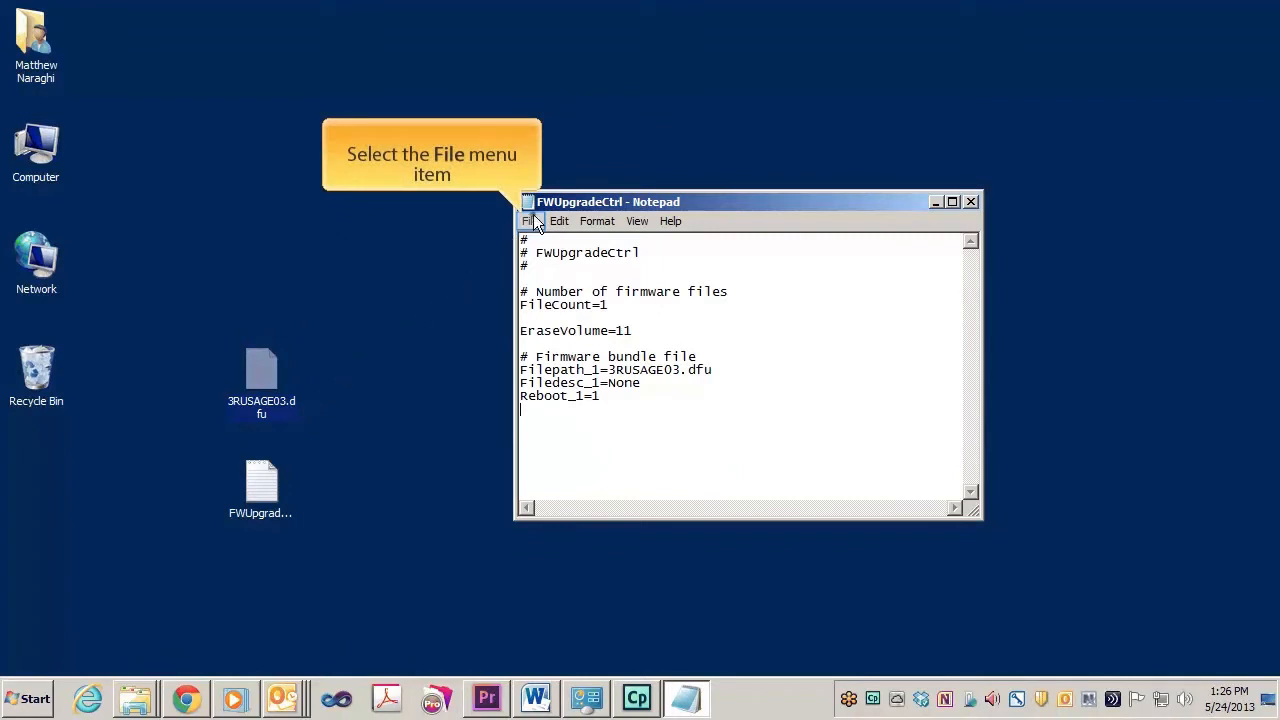
left_click(530, 220)
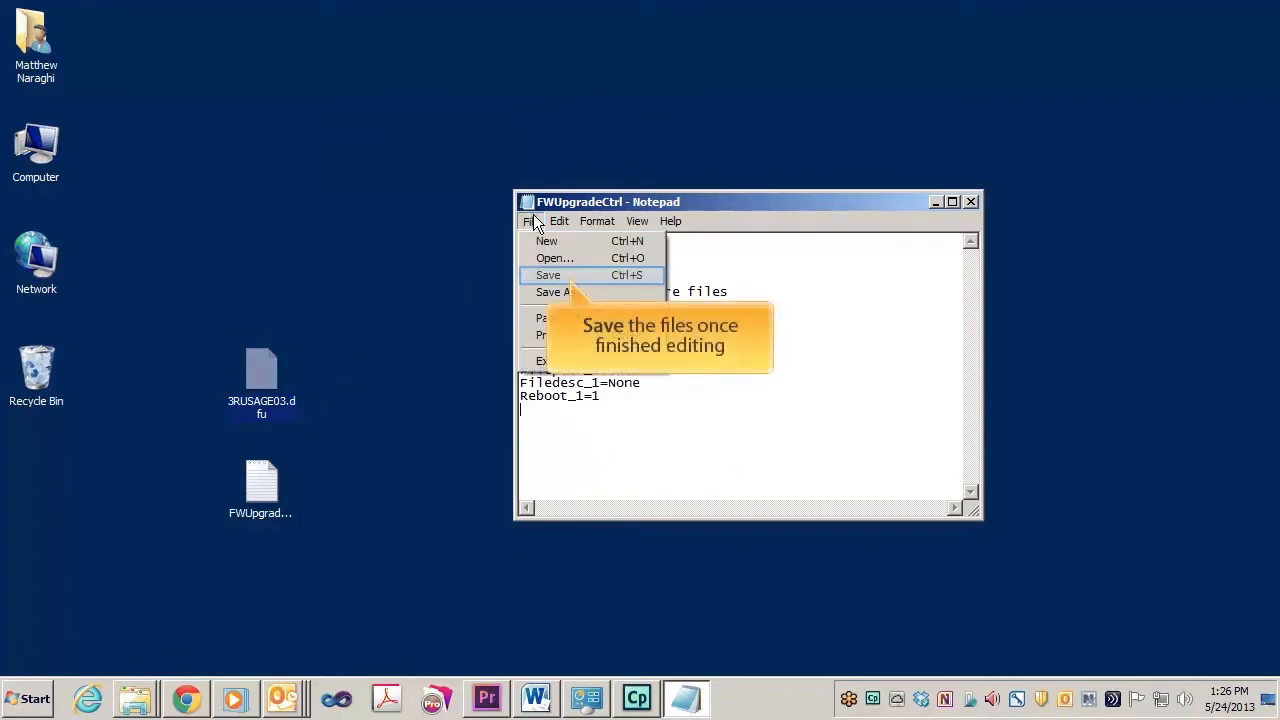
mouse_move(548, 276)
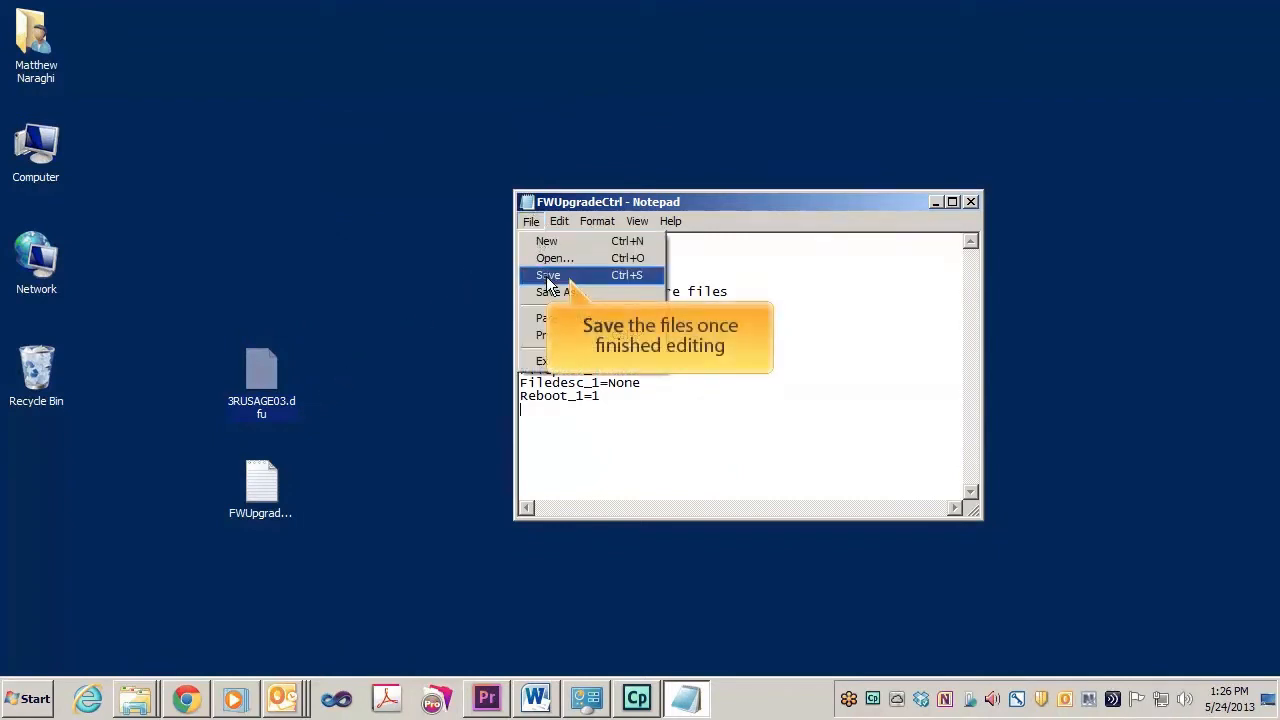
left_click(548, 276)
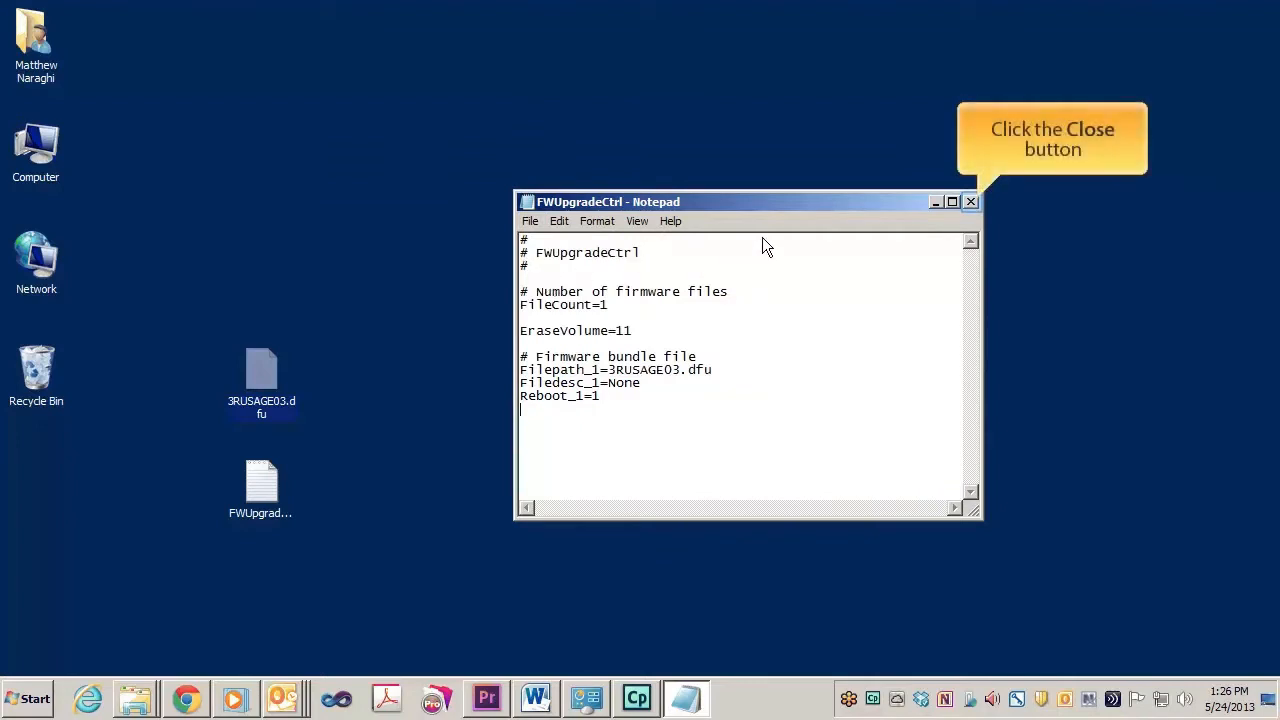
Step: Close Notepad and bring up the Computer window with the drive list
left_click(968, 200)
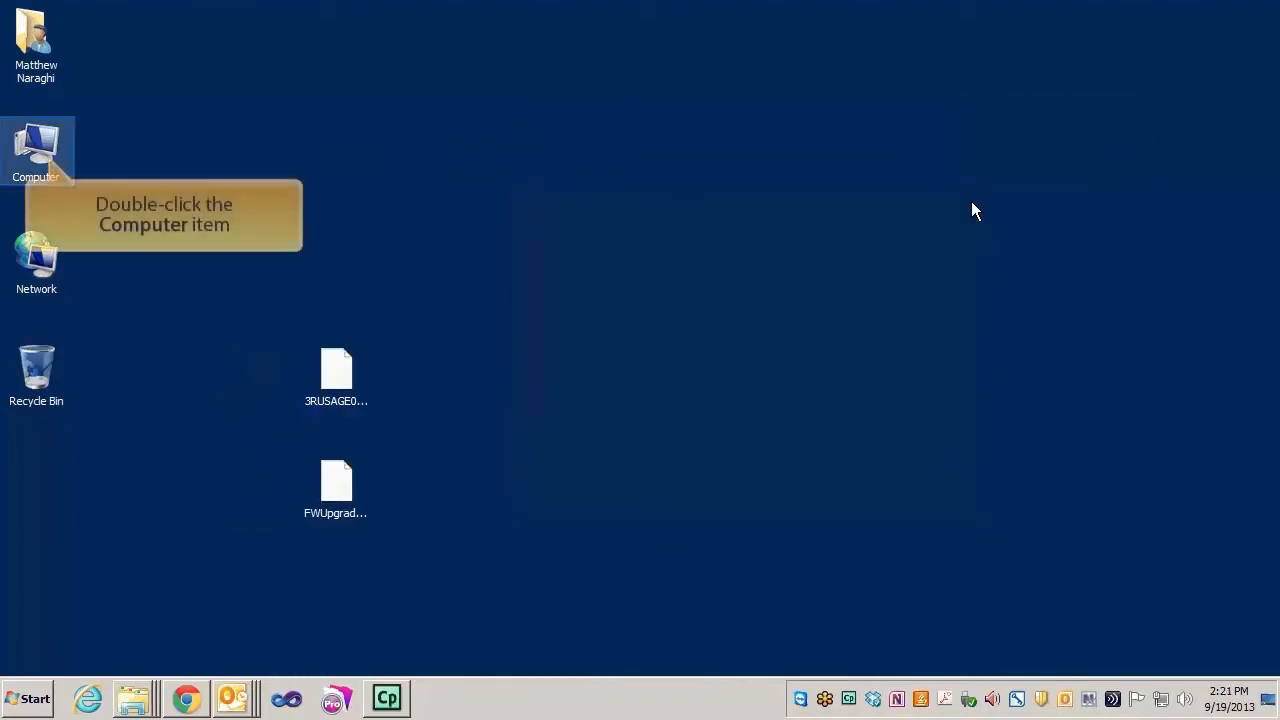
mouse_move(398, 180)
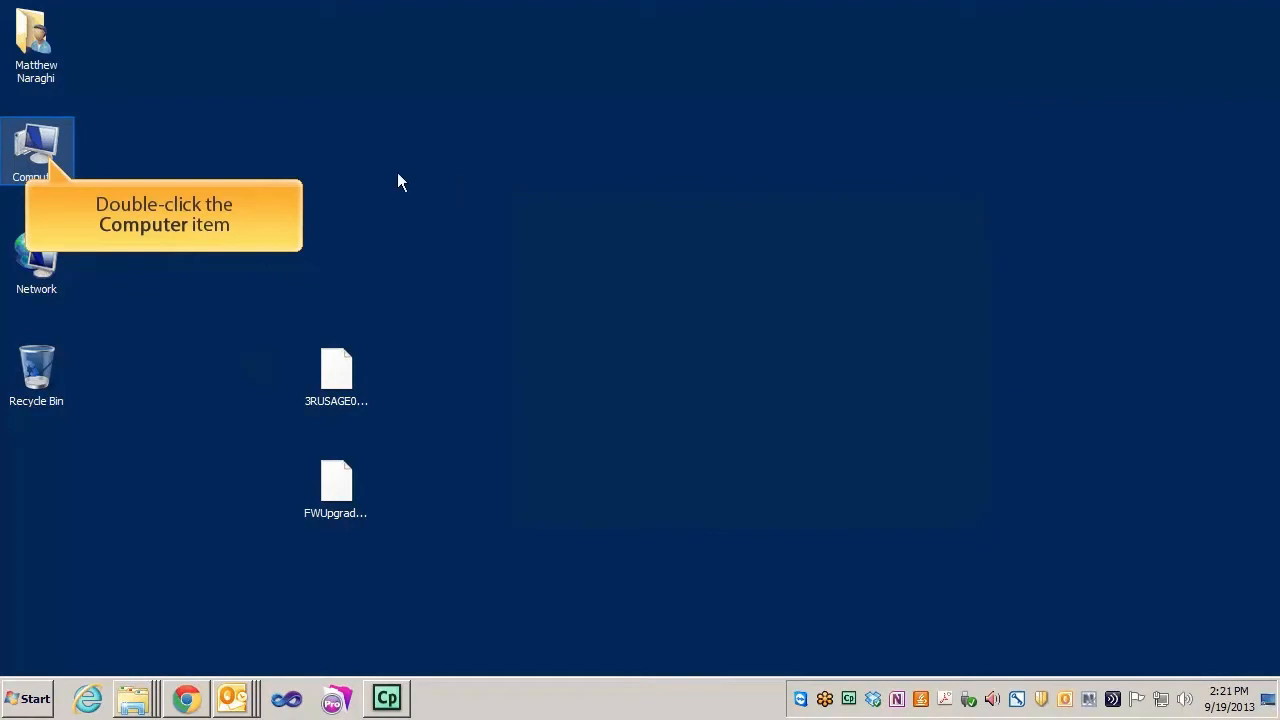
double_click(36, 150)
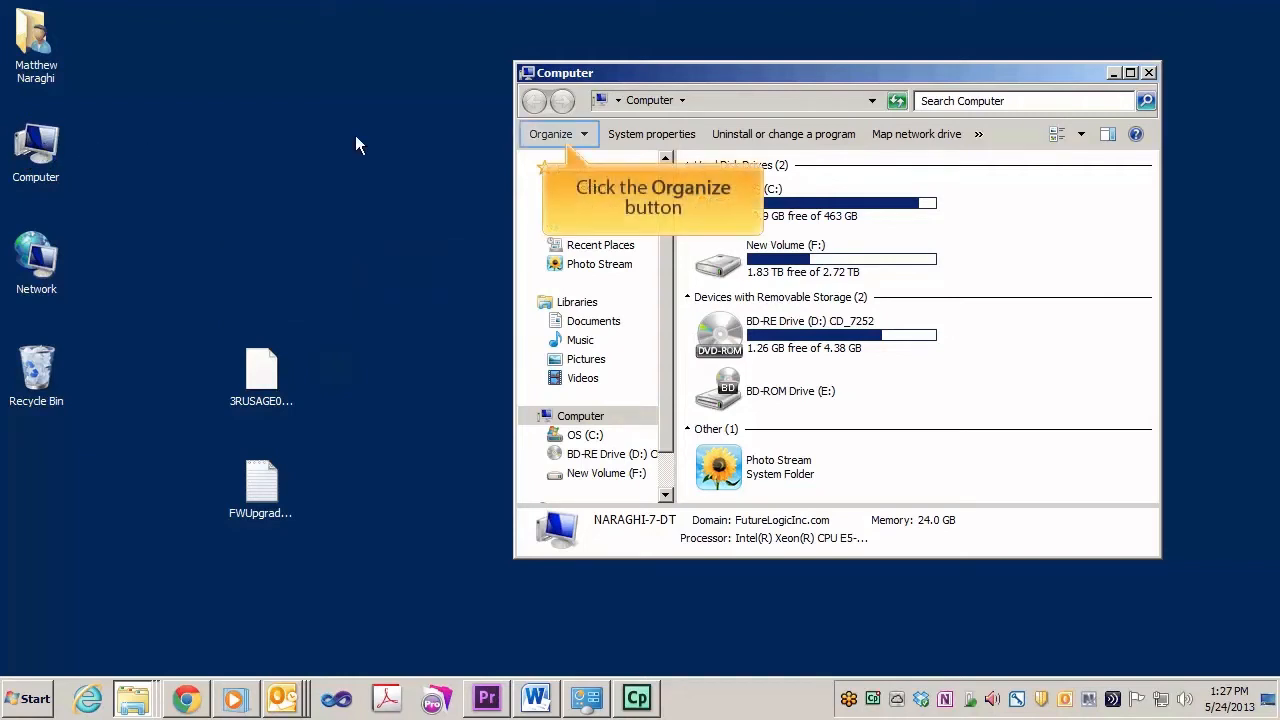
Step: In Folder Options View settings, turn off 'Hide extensions for known file types' and apply it
left_click(550, 132)
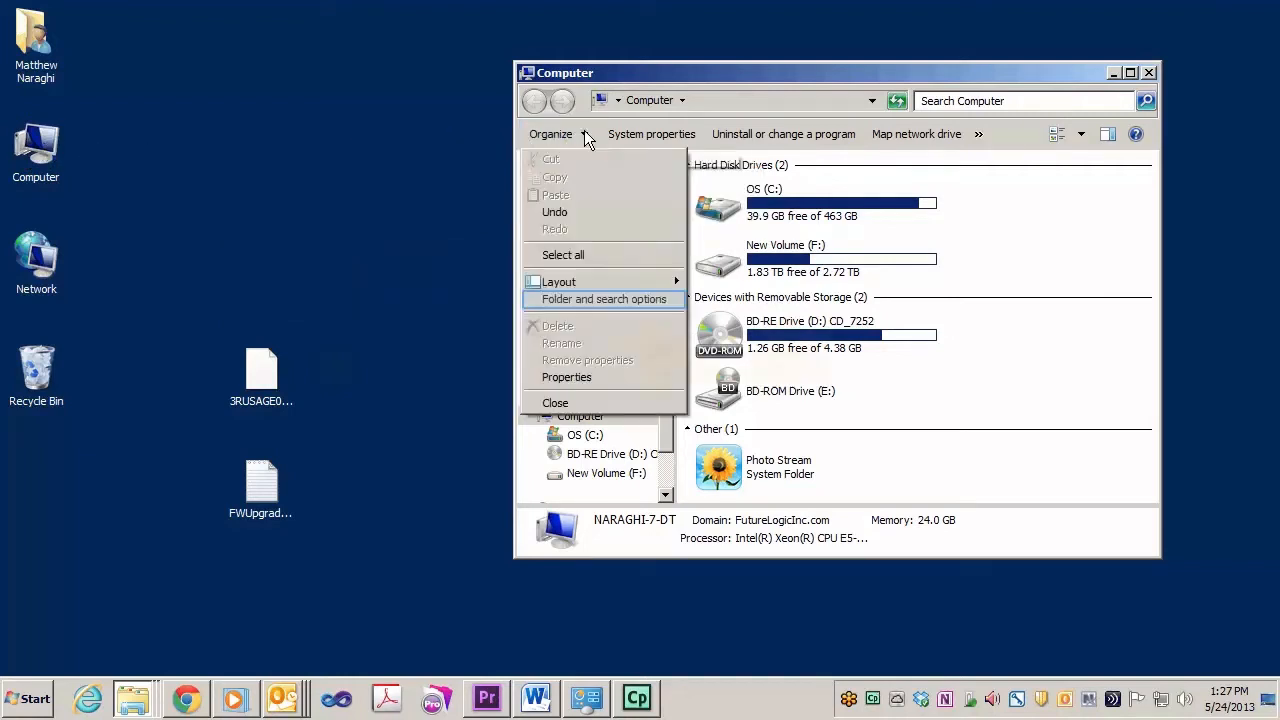
mouse_move(590, 276)
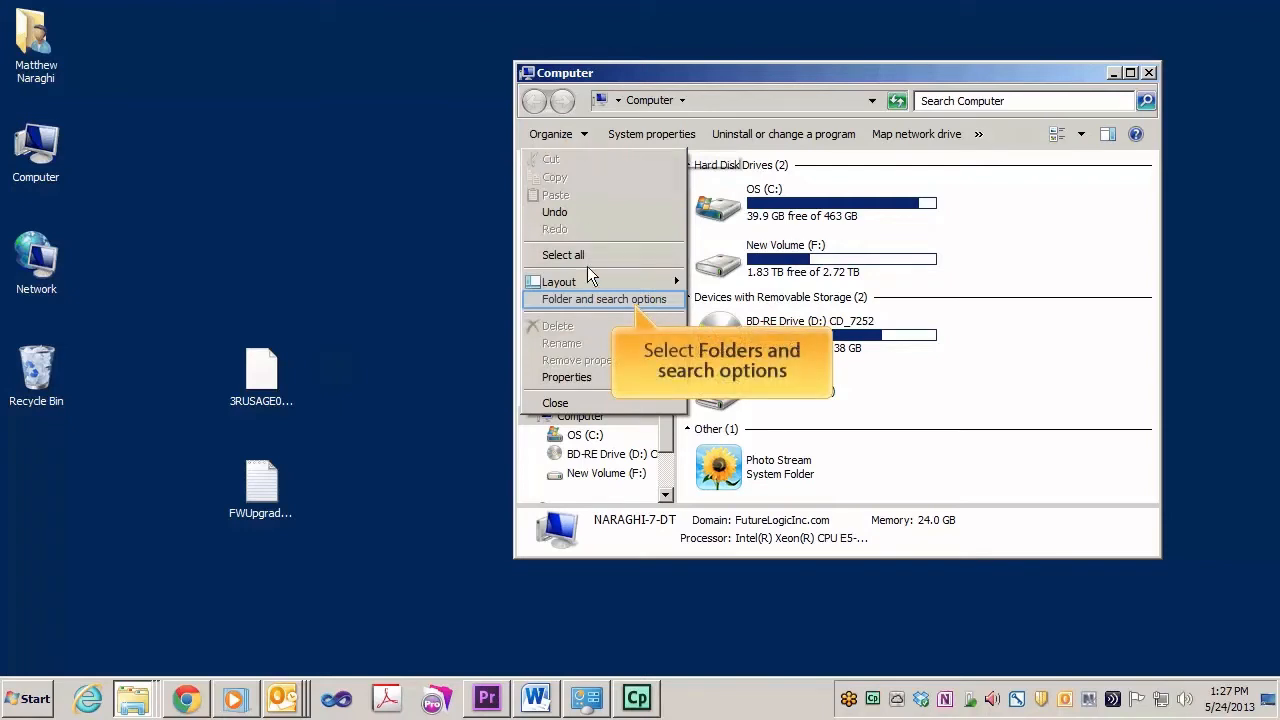
left_click(604, 300)
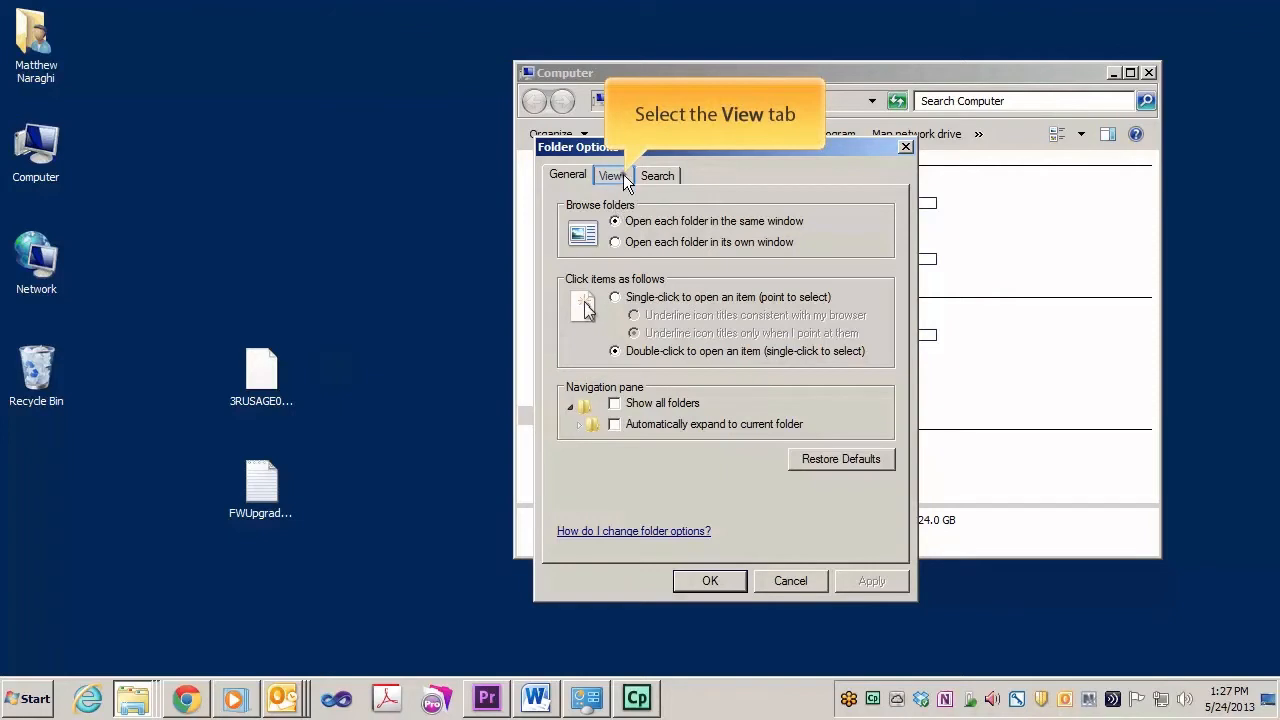
left_click(612, 176)
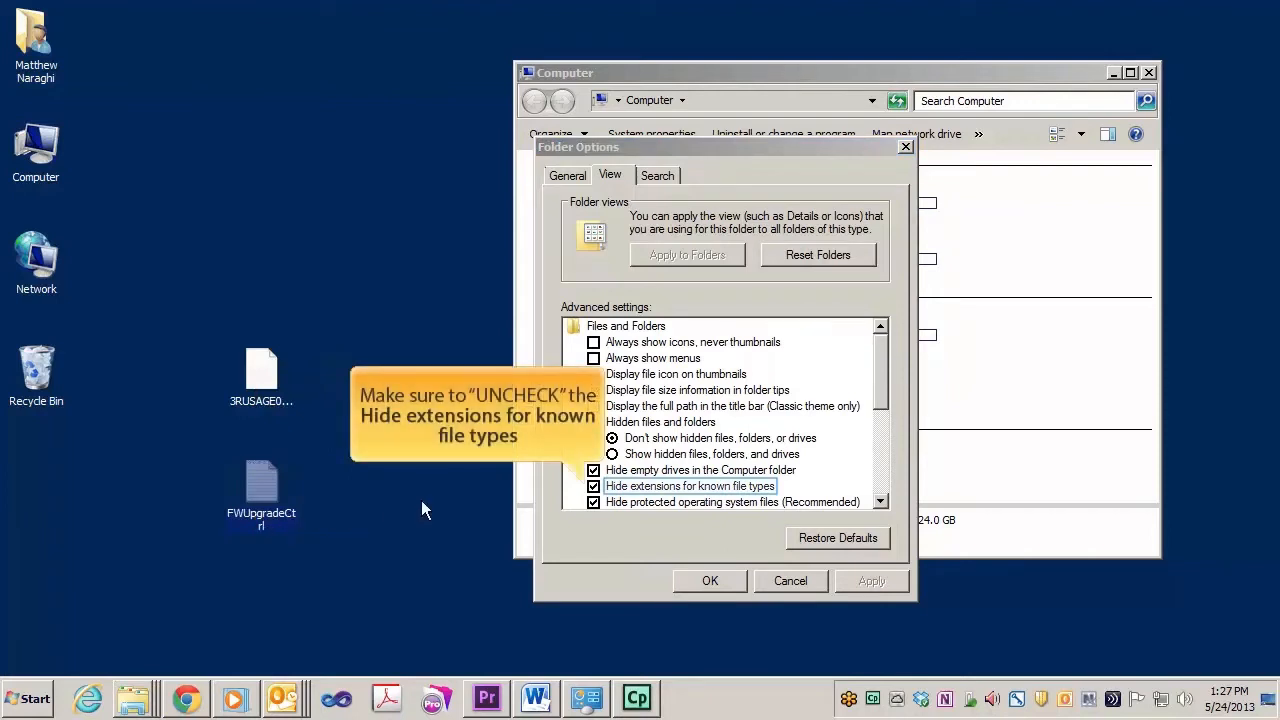
left_click(592, 486)
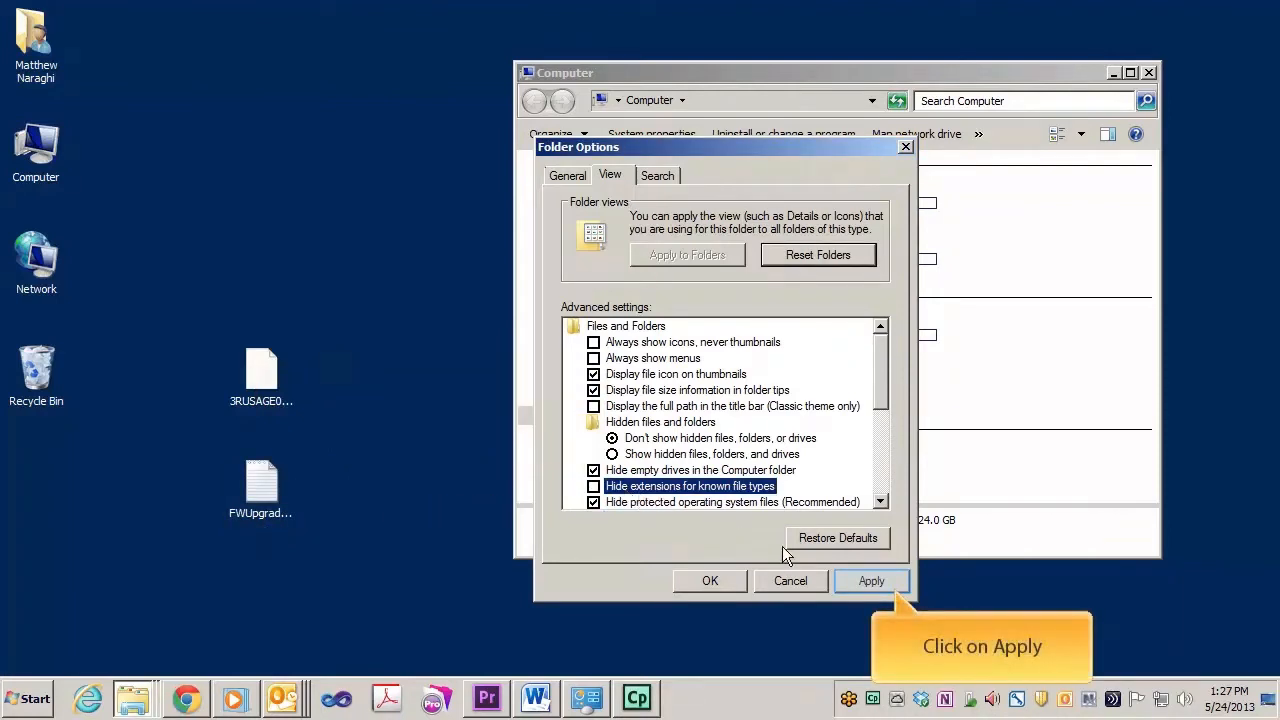
left_click(872, 580)
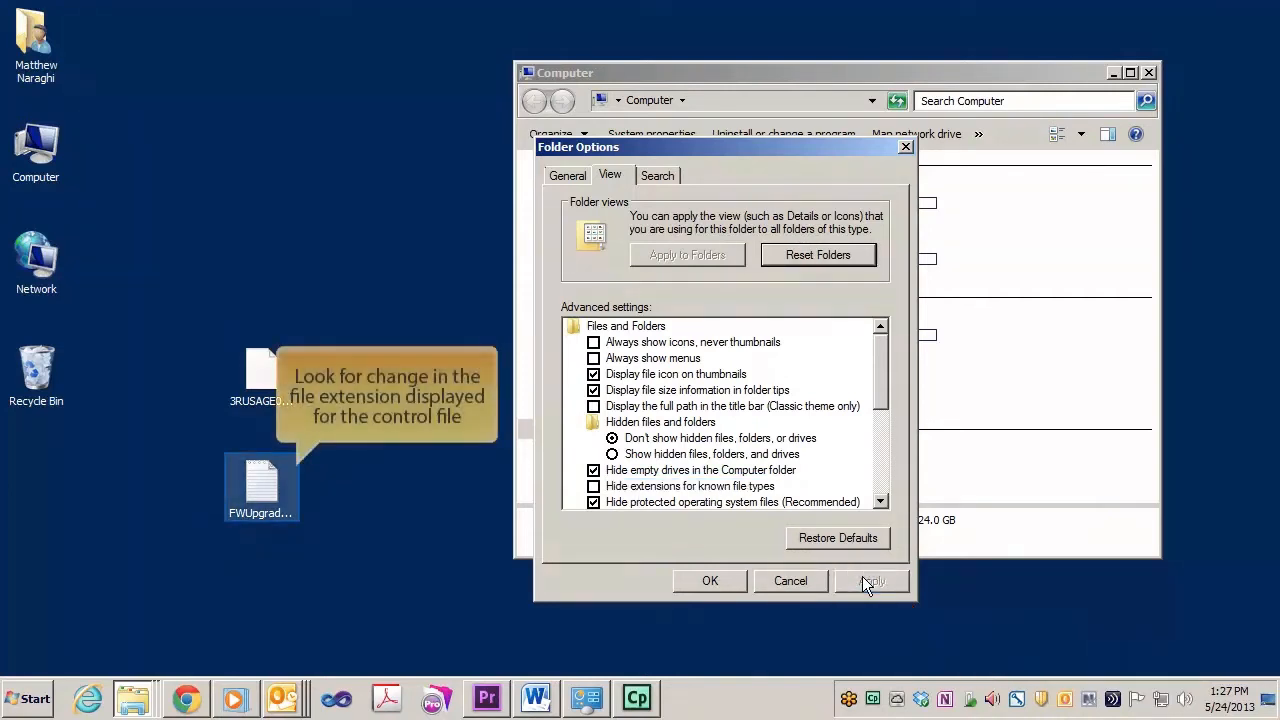
Step: Rename FWUpgradeCtrl.txt to FWUpgradeCtrl, confirm the extension warning, and close Folder Options
left_click(872, 580)
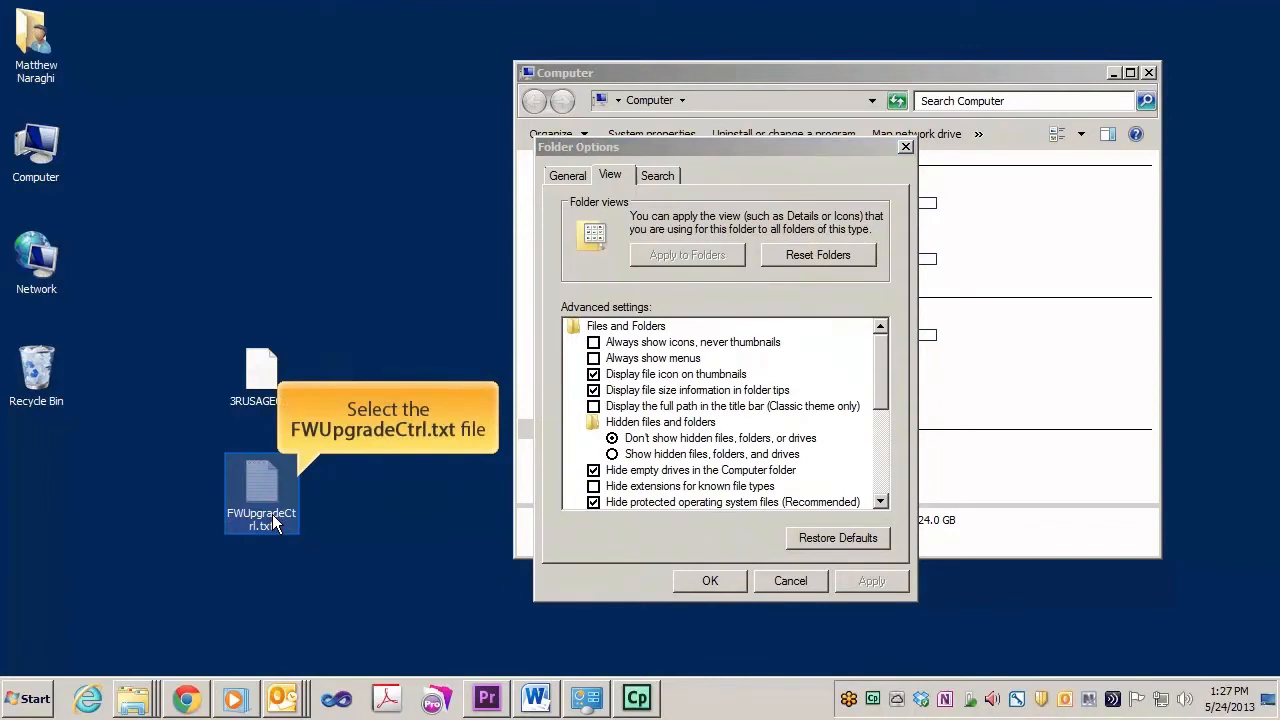
mouse_move(262, 520)
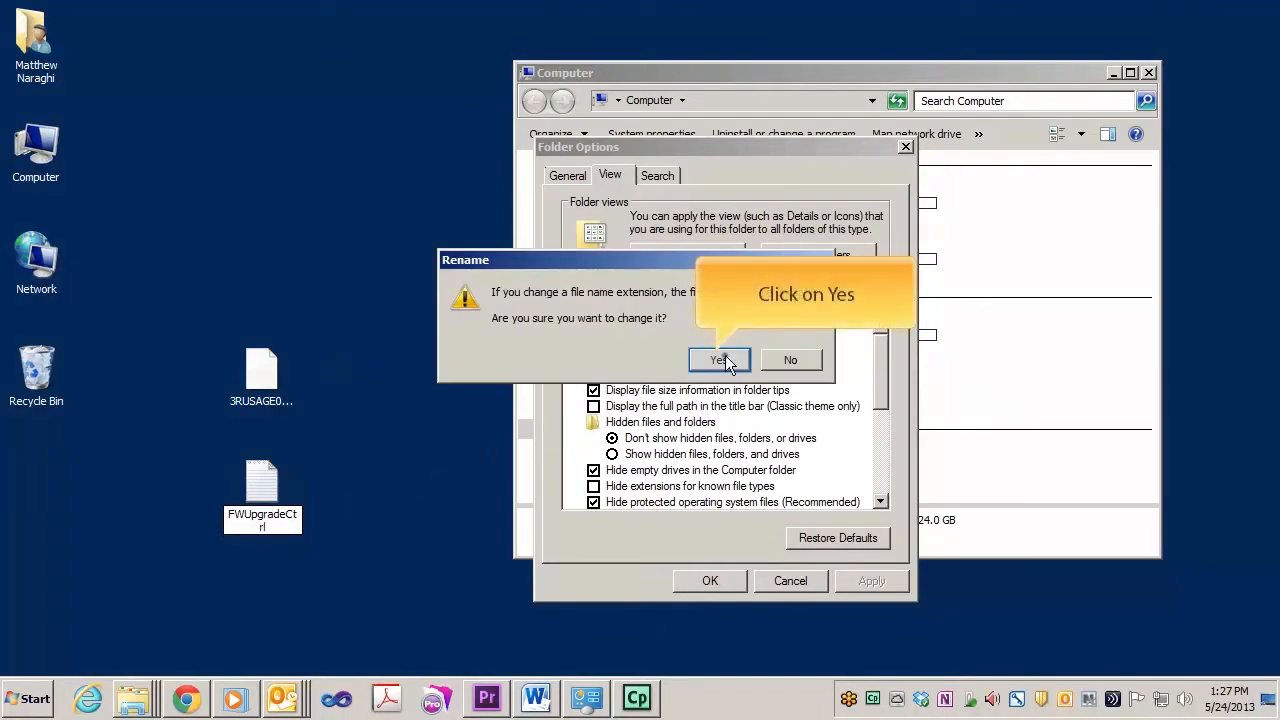
left_click(720, 360)
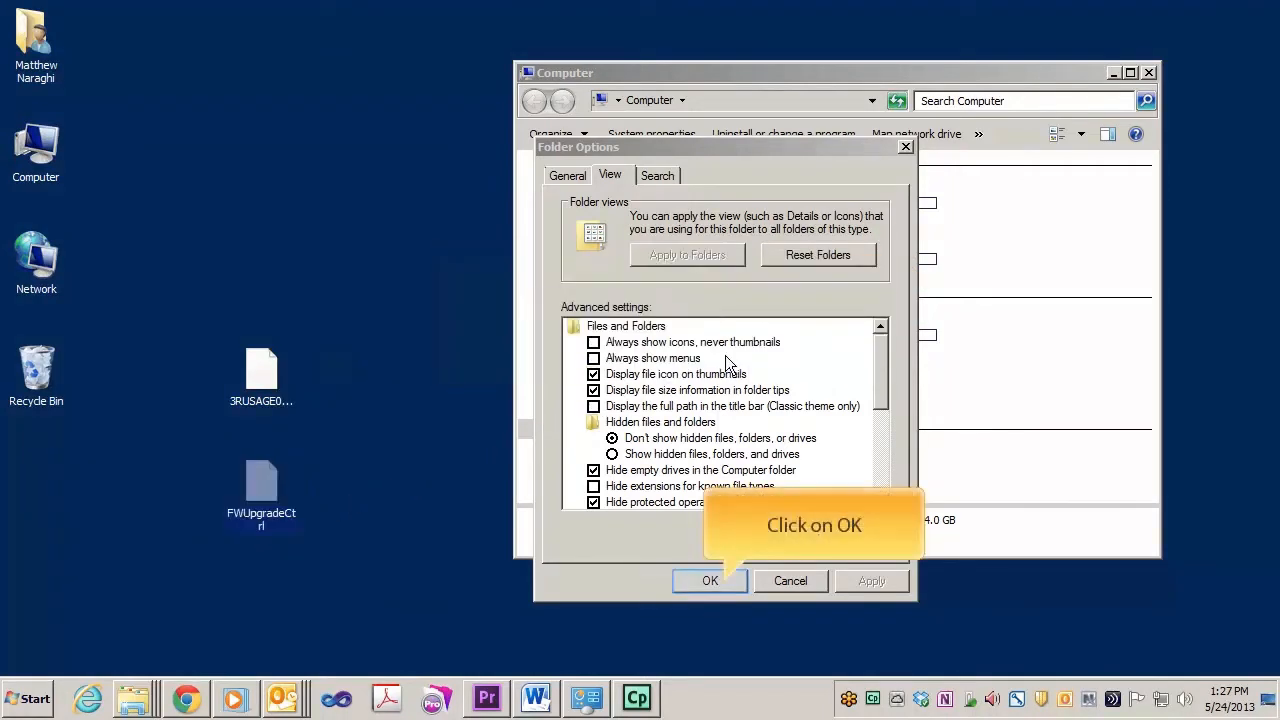
left_click(710, 580)
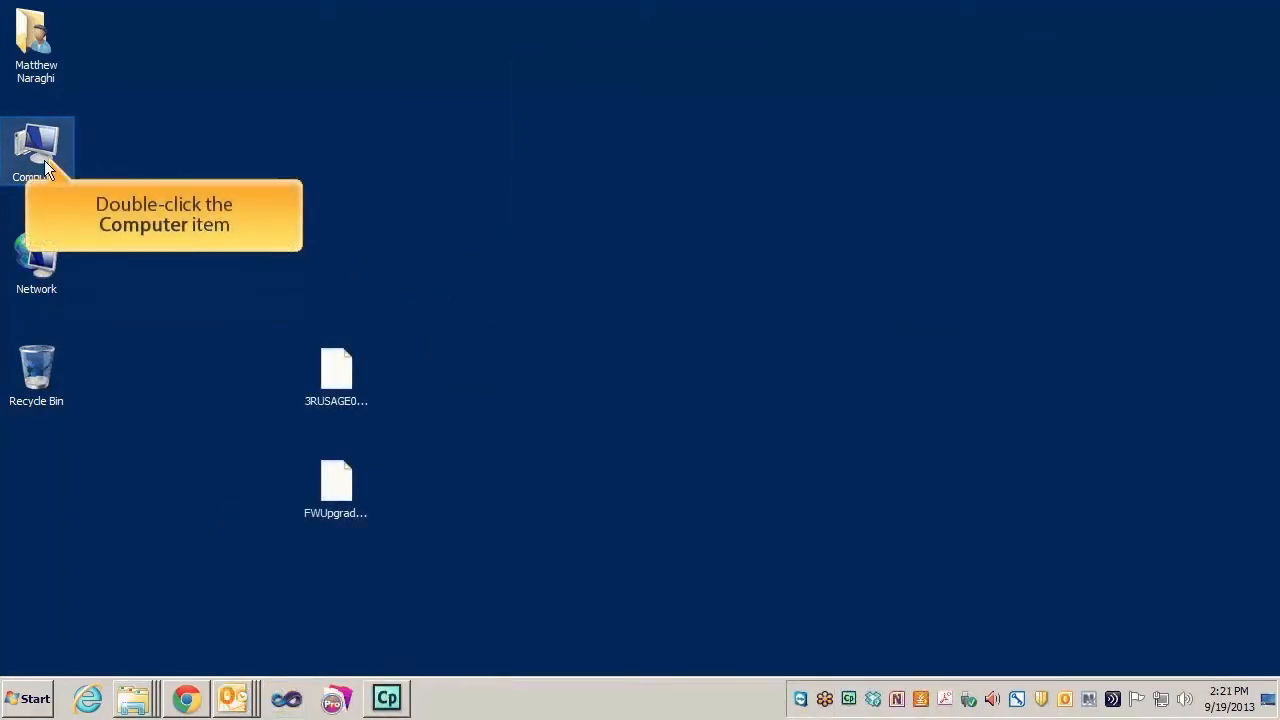
Step: From Computer, bring up the Format dialog for Removable Disk (K:)
double_click(36, 148)
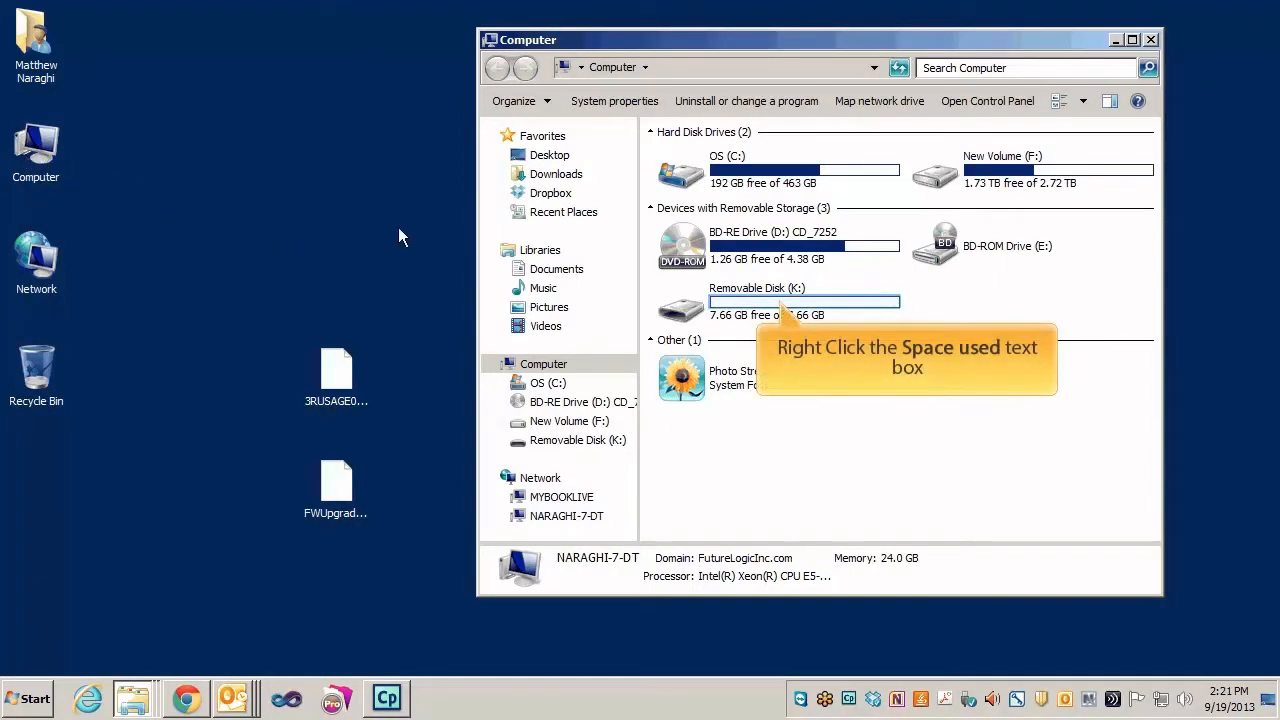
right_click(780, 300)
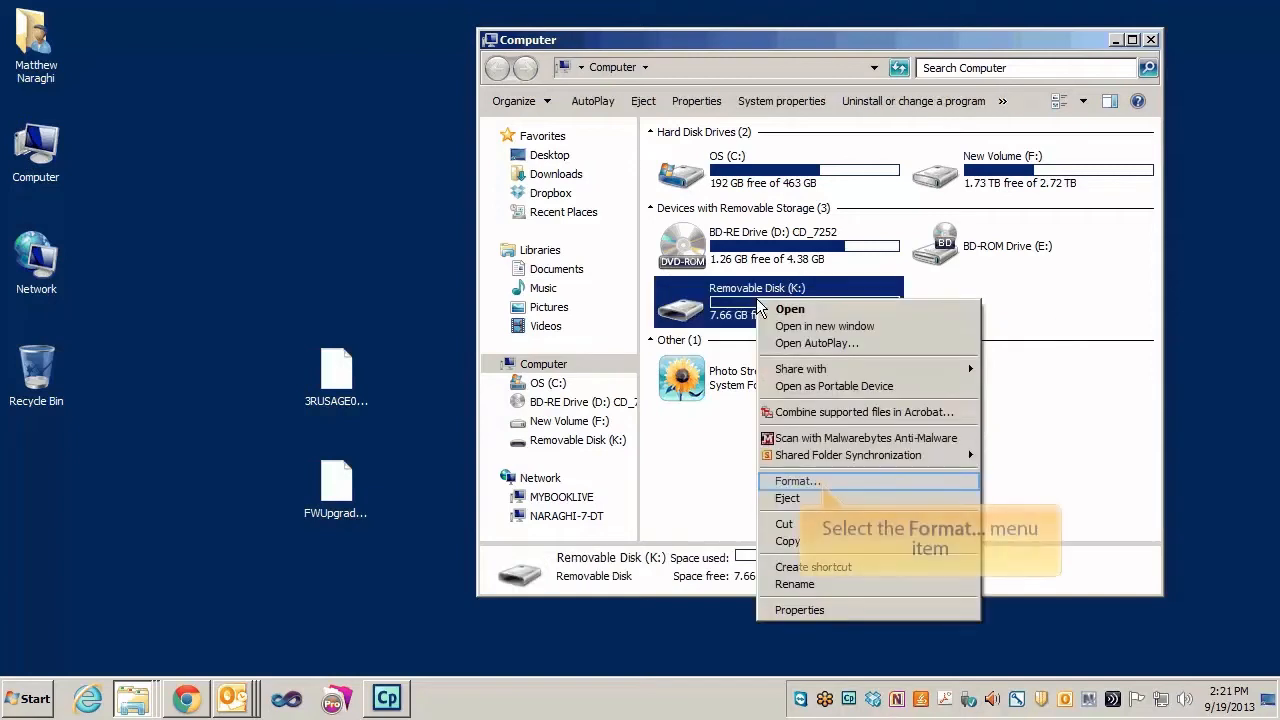
mouse_move(796, 480)
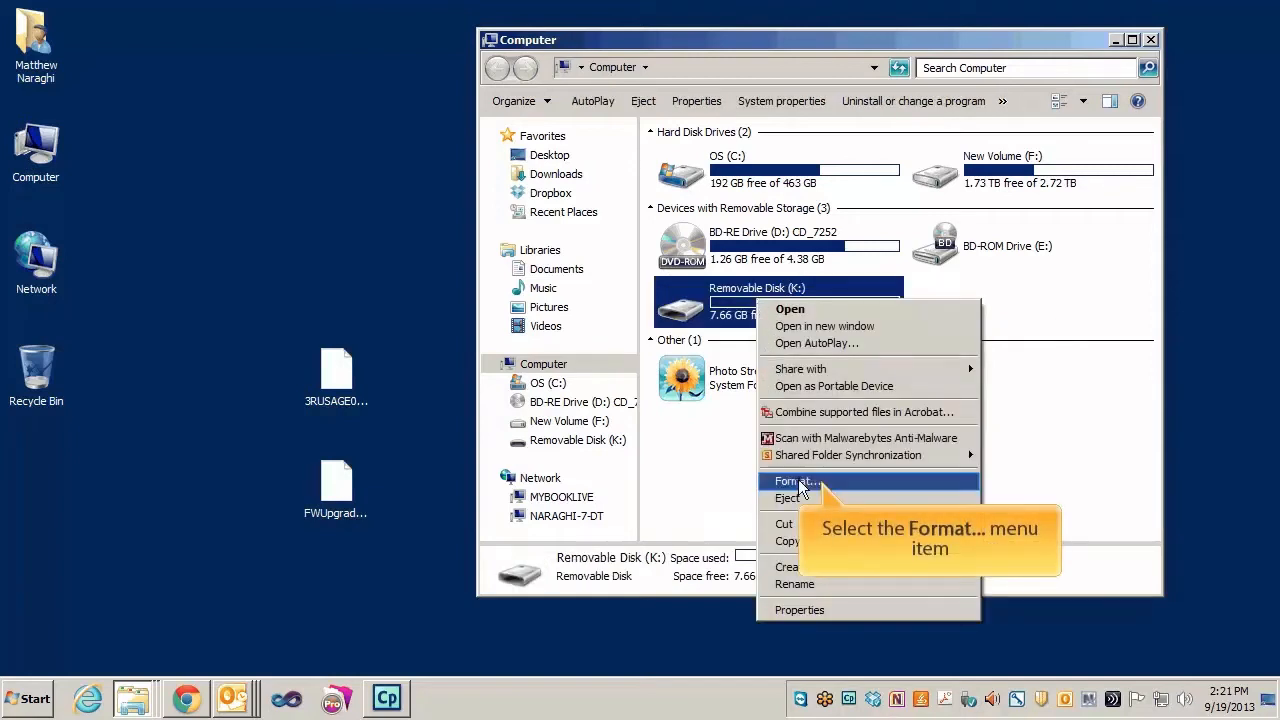
left_click(796, 480)
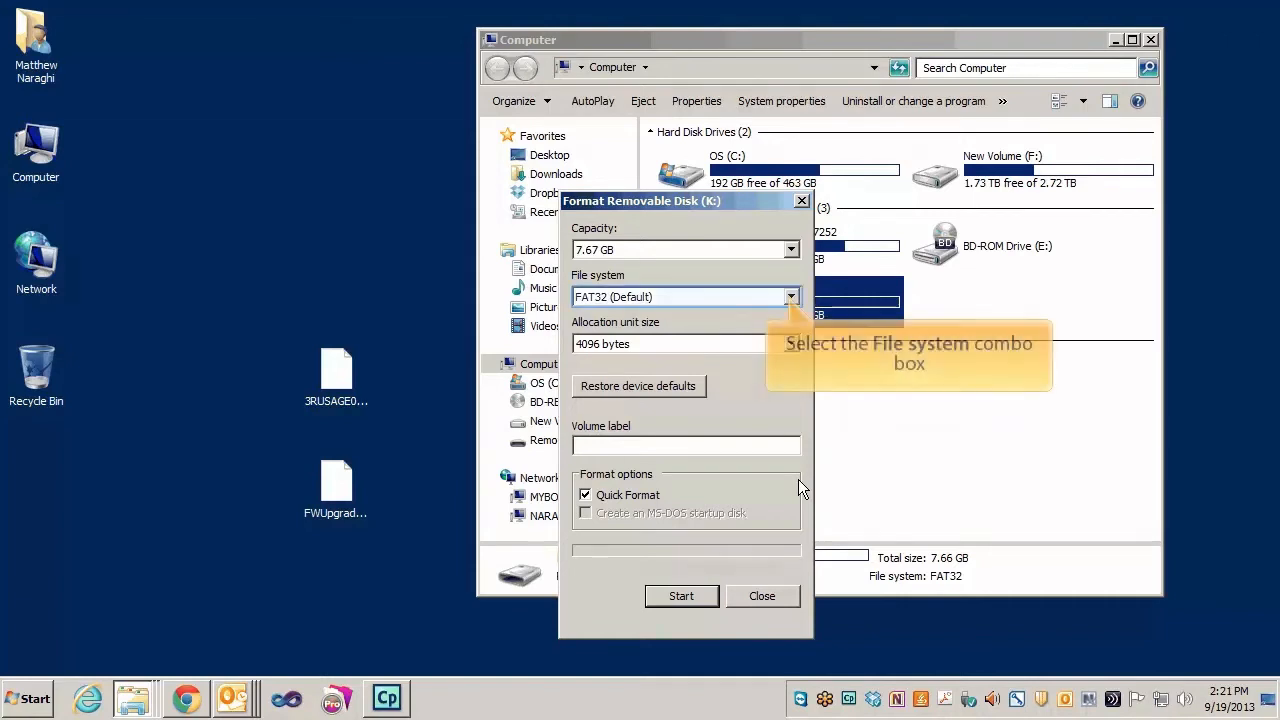
Step: Format the removable disk as FAT32, confirming the erase warning and completion, then close the dialog
left_click(790, 296)
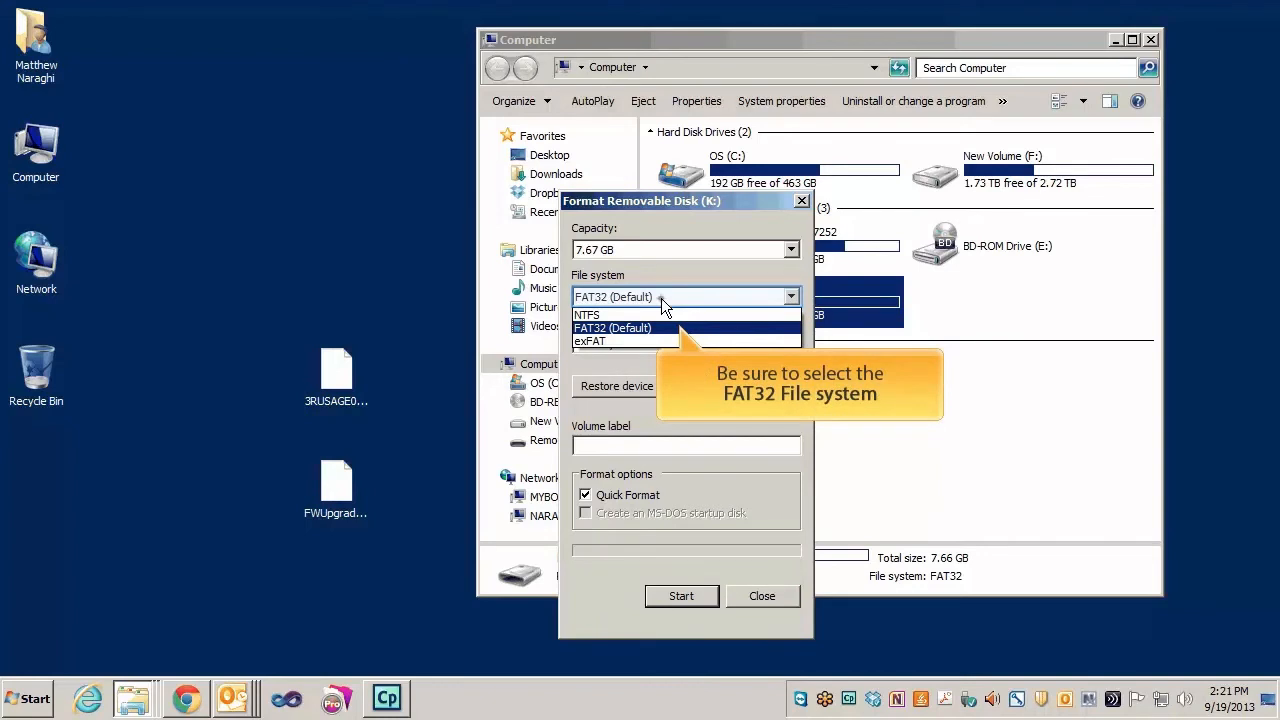
left_click(612, 328)
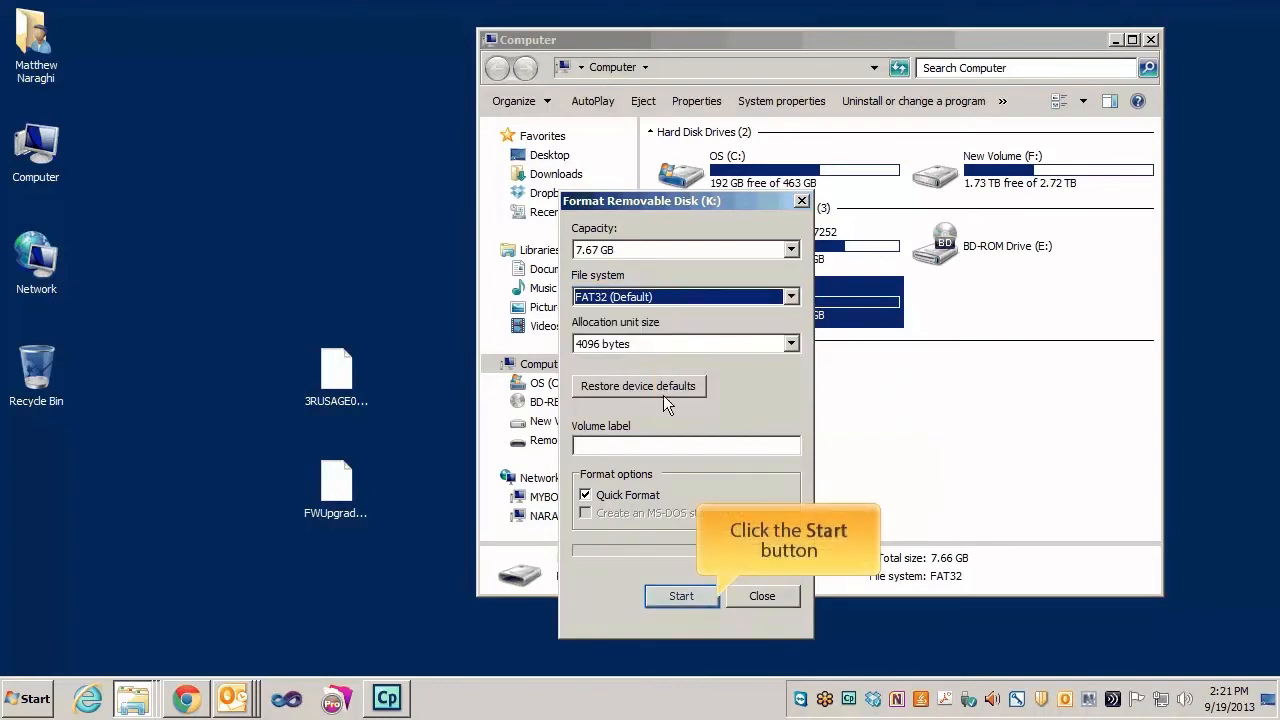
left_click(680, 596)
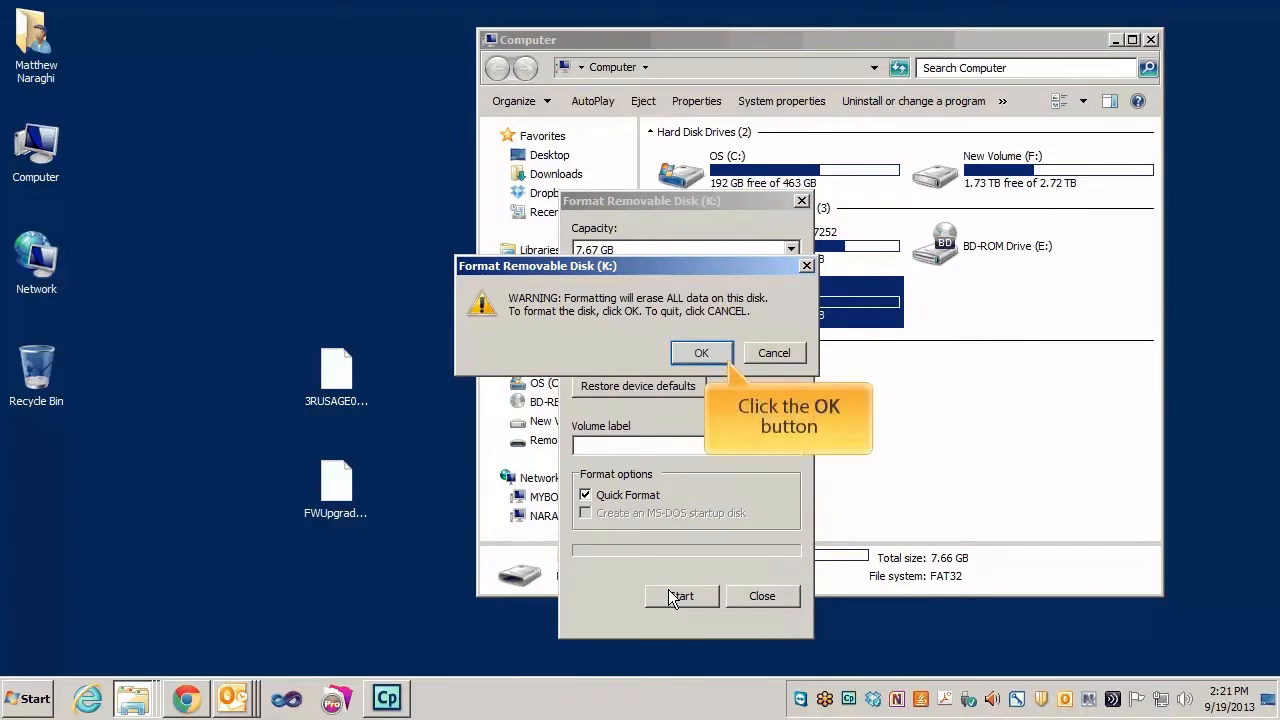
left_click(700, 352)
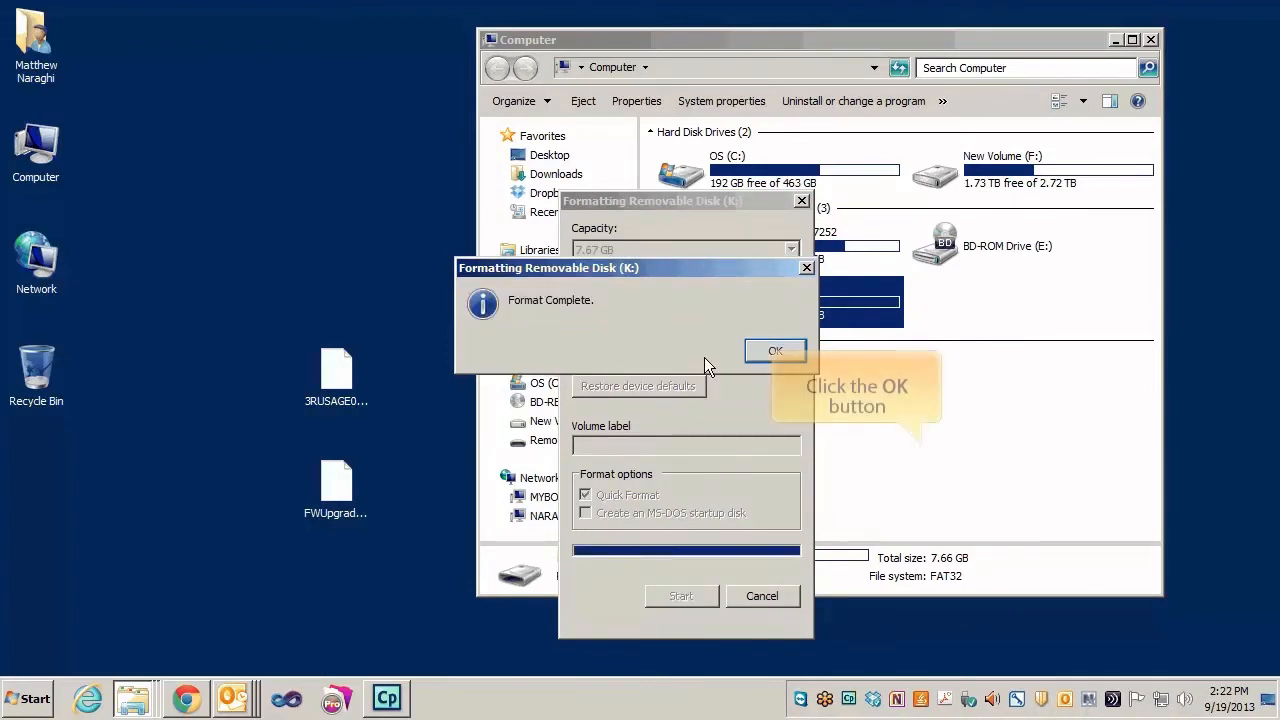
left_click(776, 350)
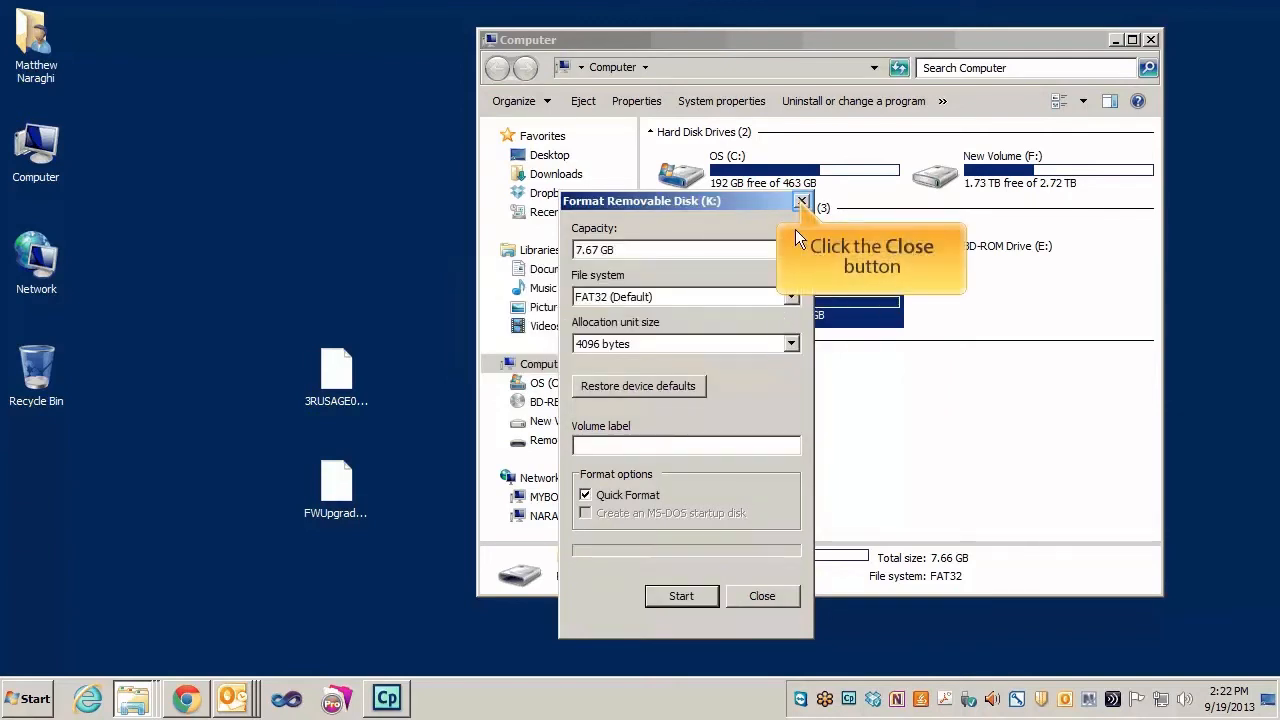
left_click(760, 596)
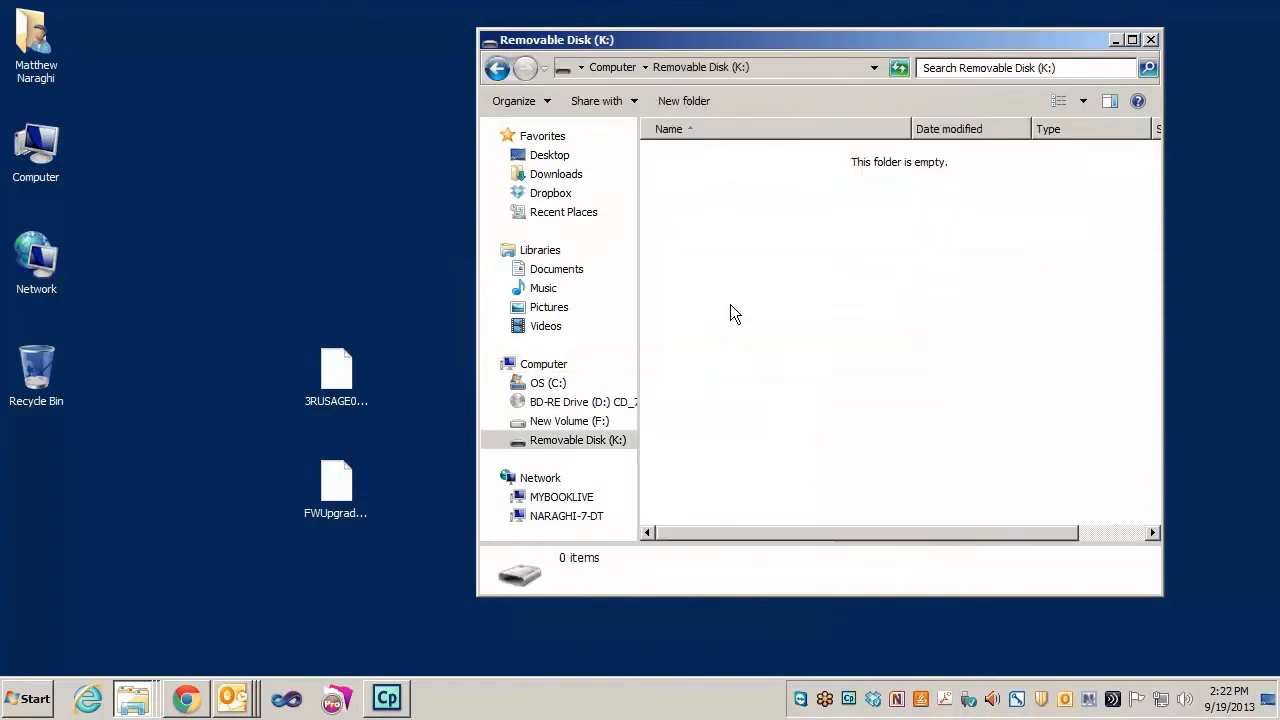
mouse_move(302, 312)
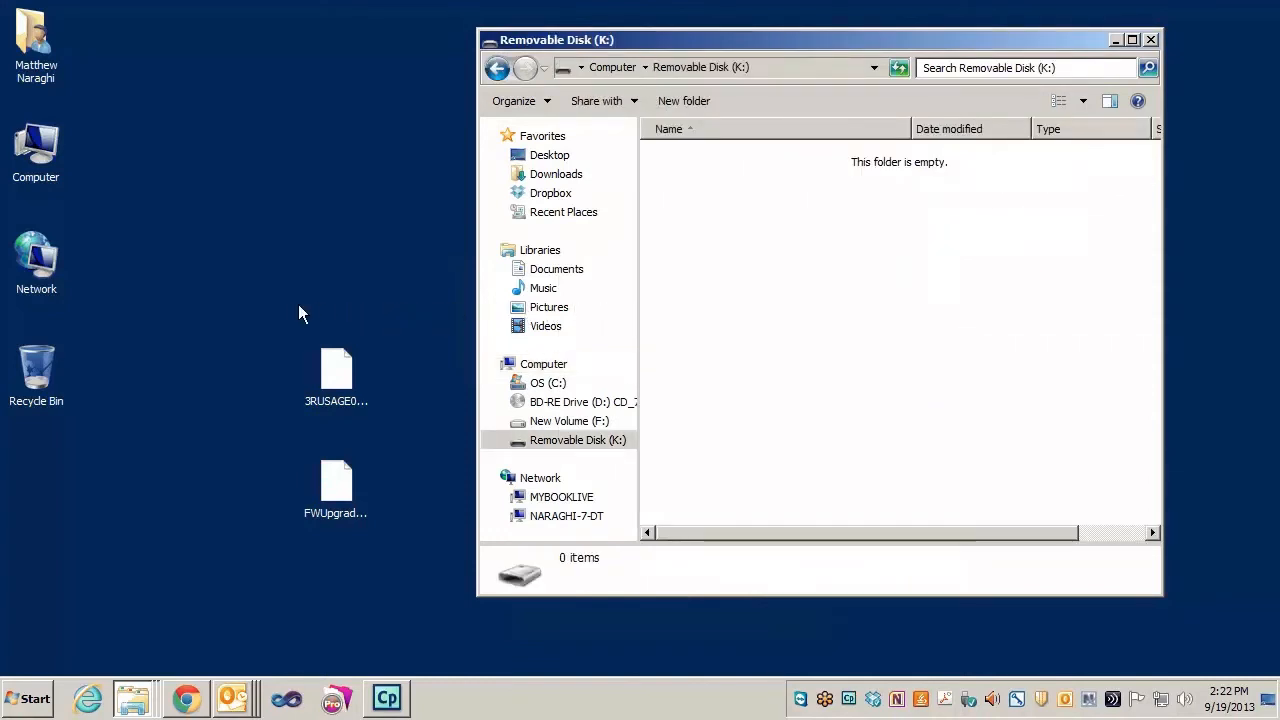